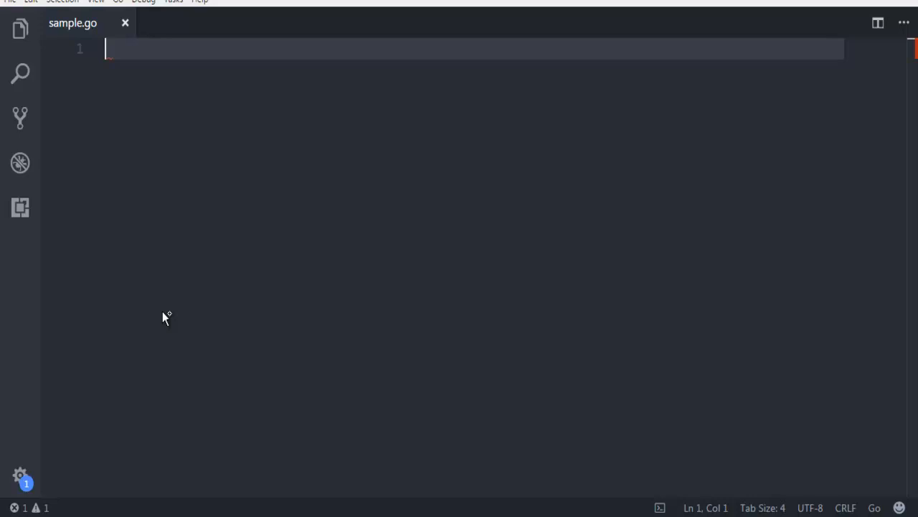
- Declare package main and begin file, e := os.OpenFile, auto-importing os
text(package main)
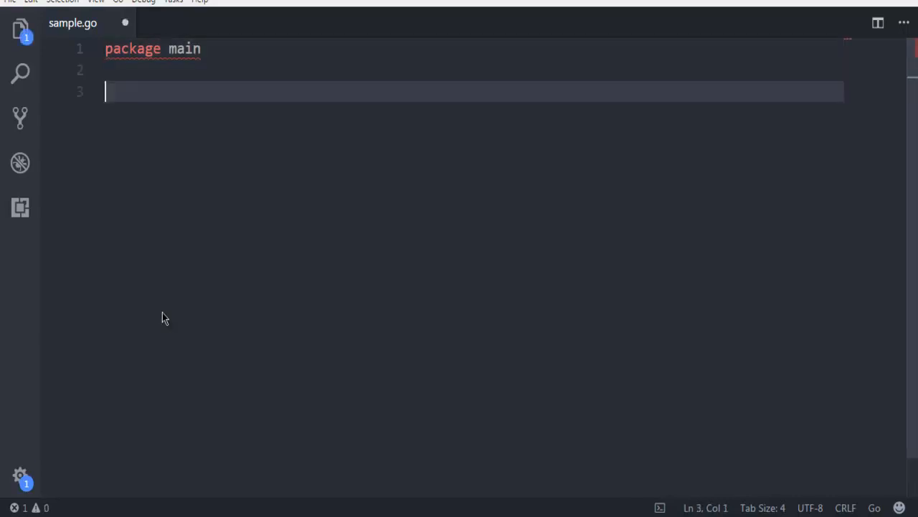
text(file,)
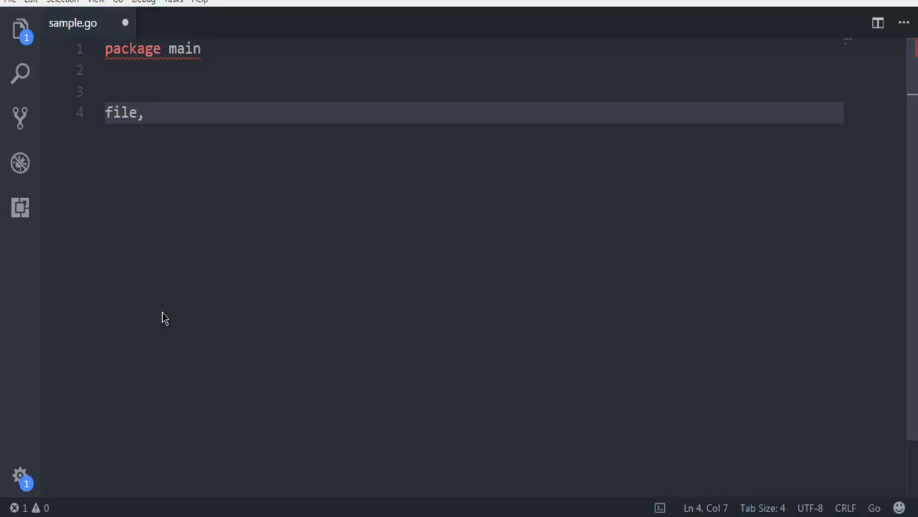
text(e :=)
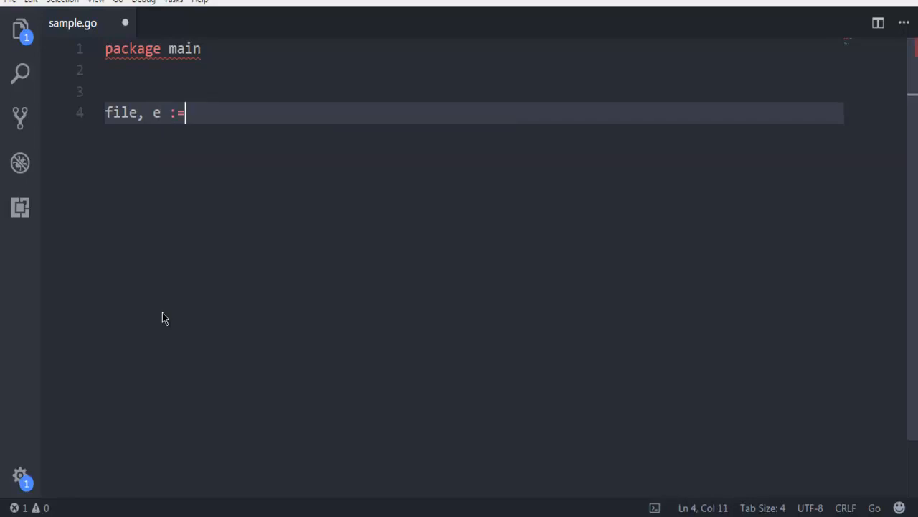
text(os.)
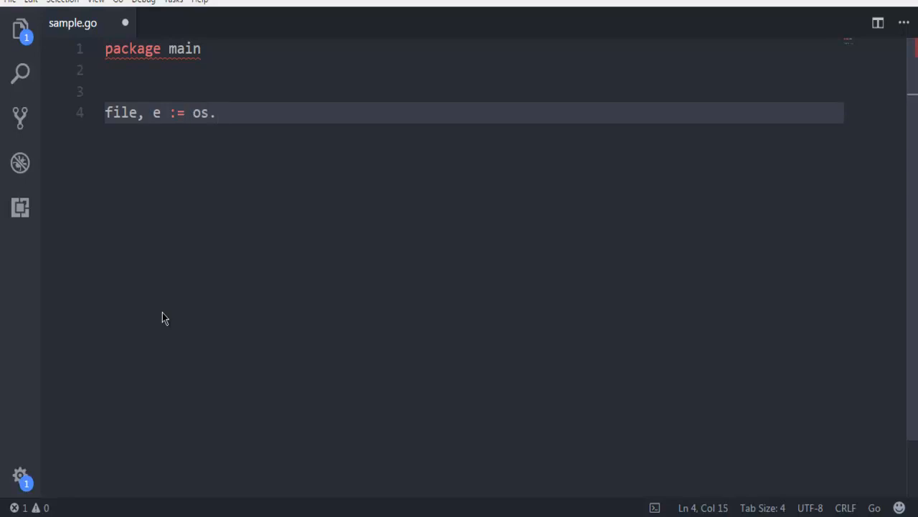
text(op)
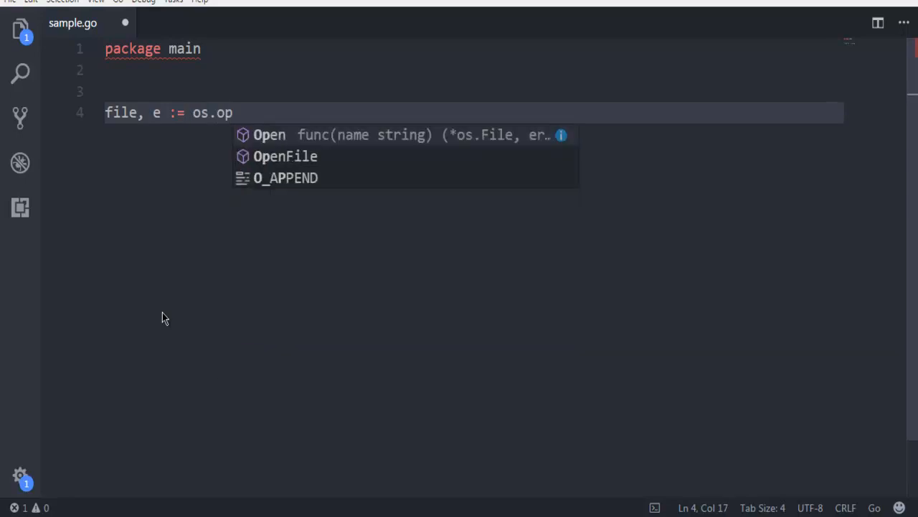
click(286, 157)
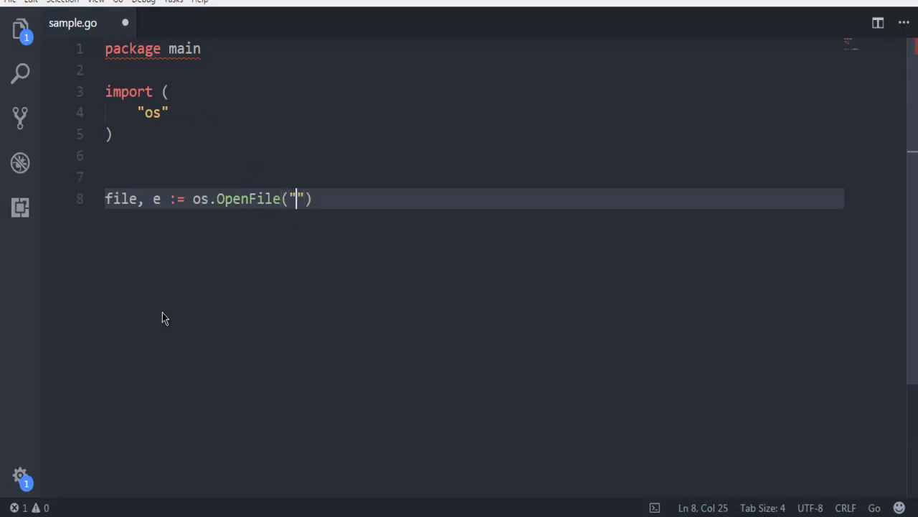
- Pass "sample.txt" and the os.O_CREATE flag to OpenFile
text(sample.)
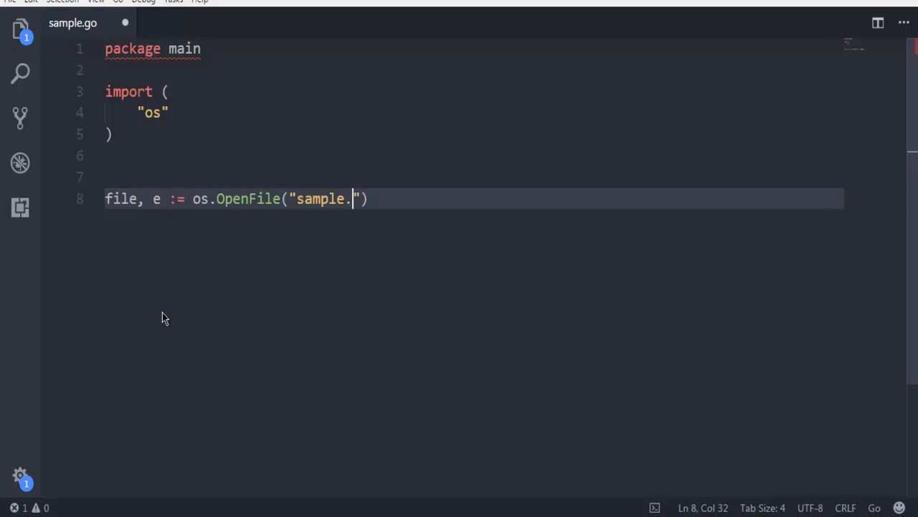
text(txt)
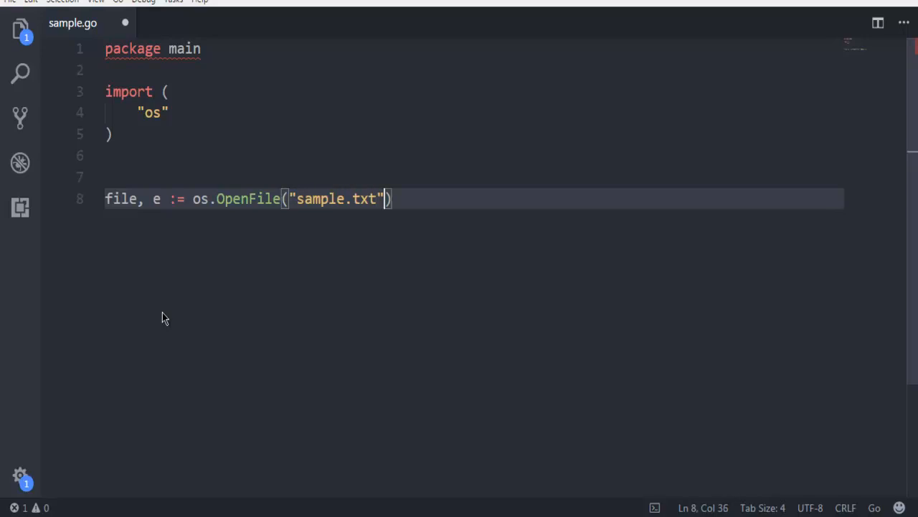
text(,)
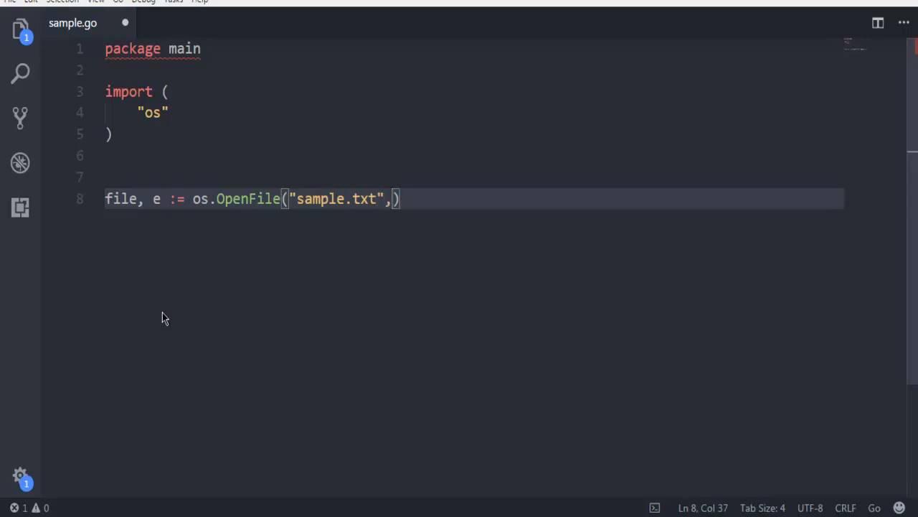
text(os.)
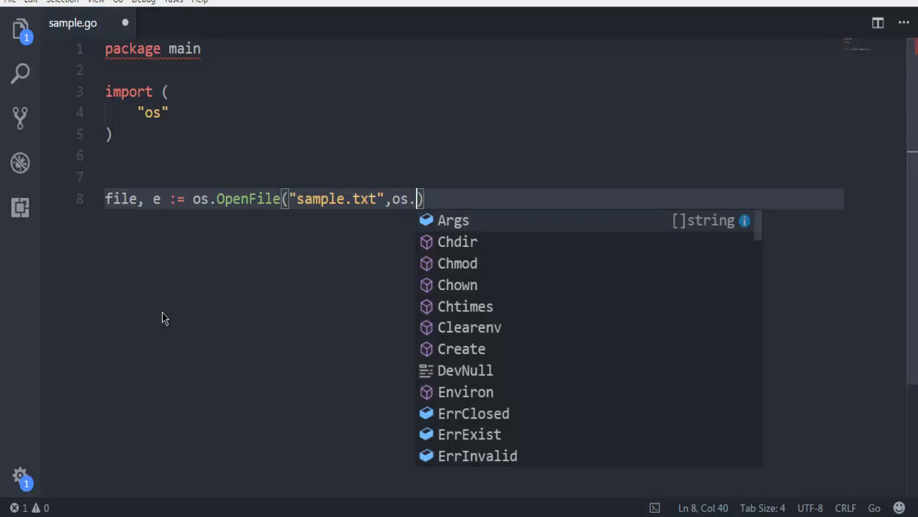
text(O_CREATE)
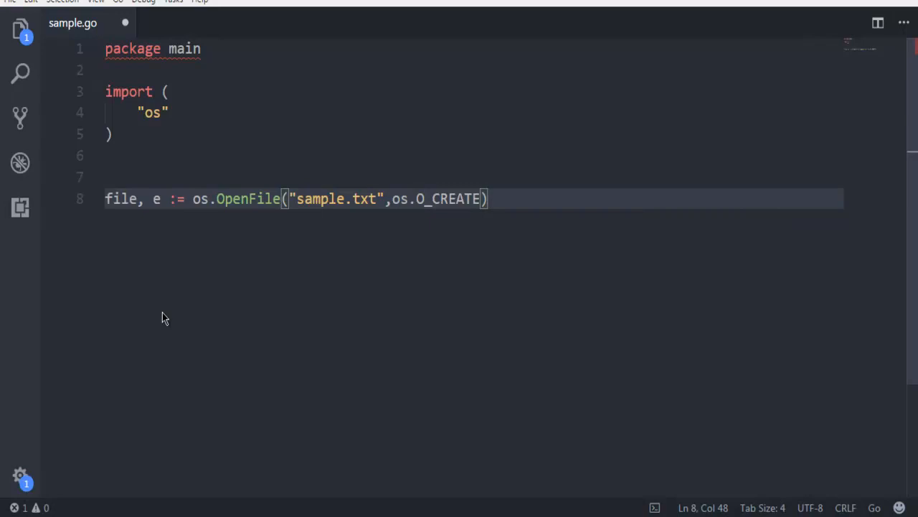
text(" ")
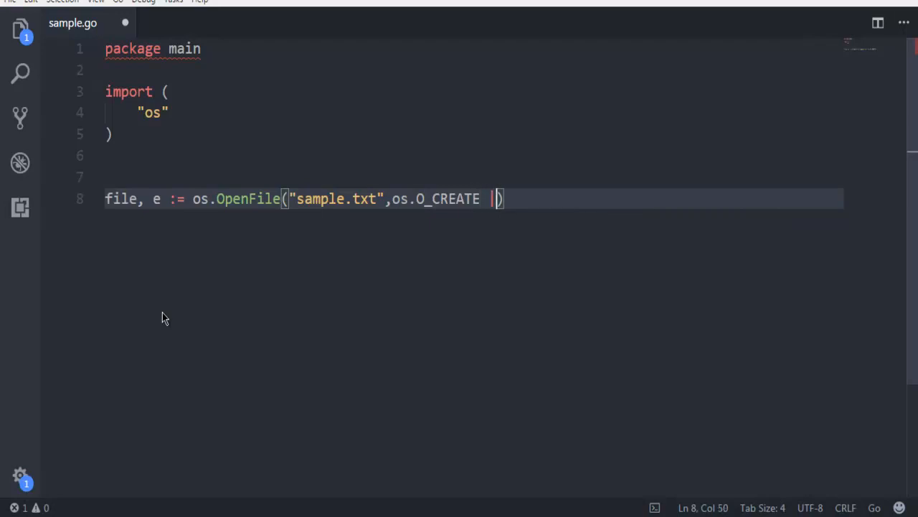
- Add the os.O_WRONLY and os.O_APPEND flags and 0666 permissions to OpenFile
text(os.)
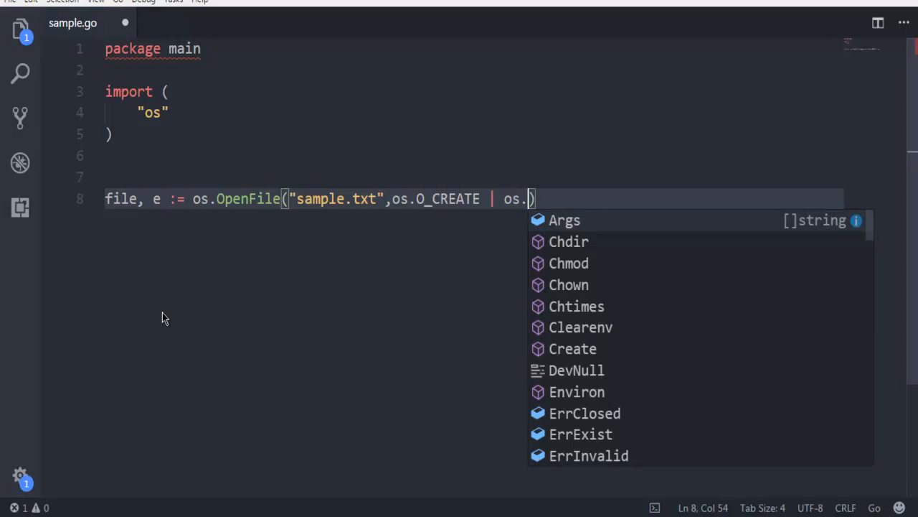
text(O)
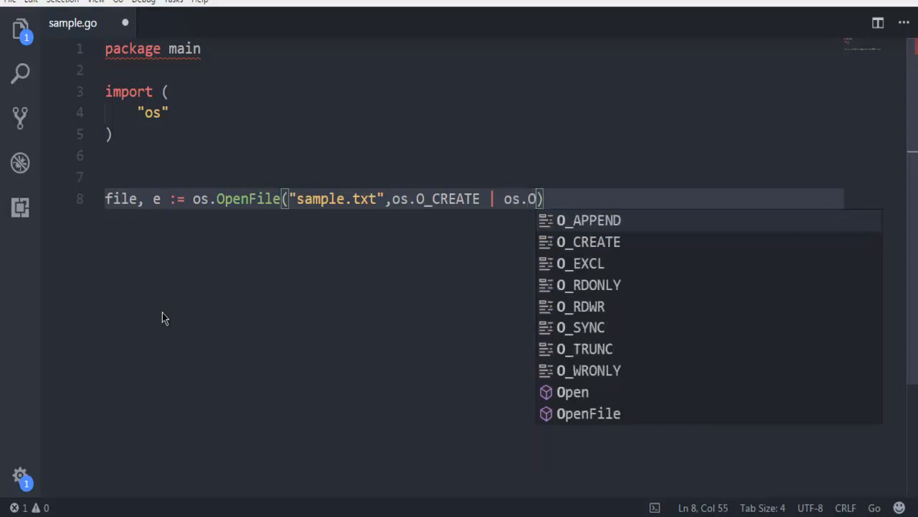
text(WRONLY)
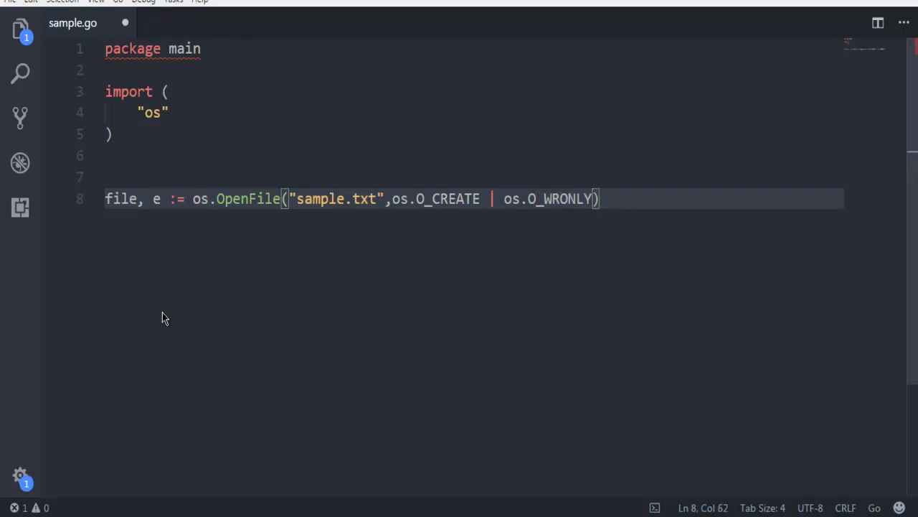
text(})
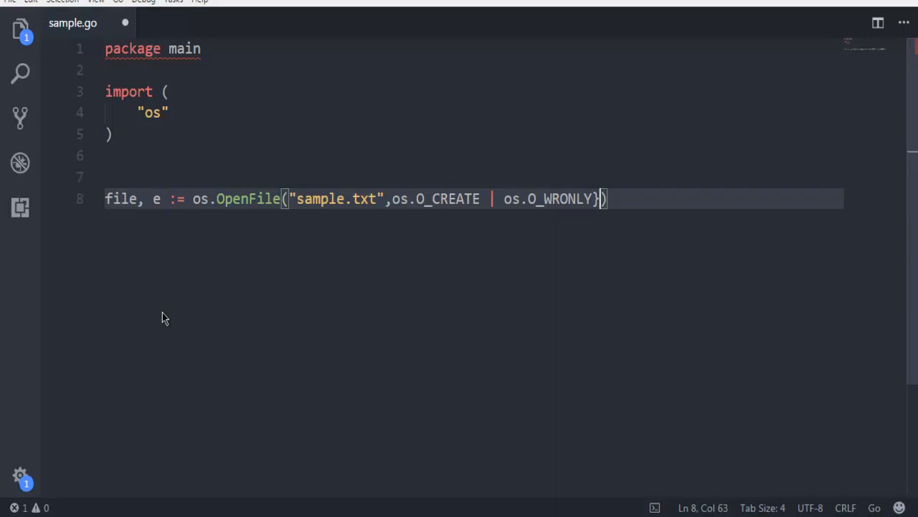
text(|)
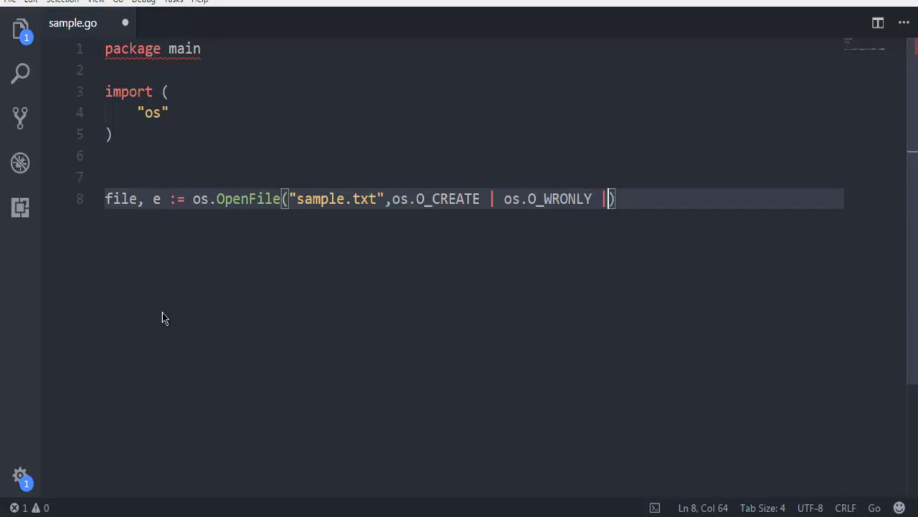
text(os)
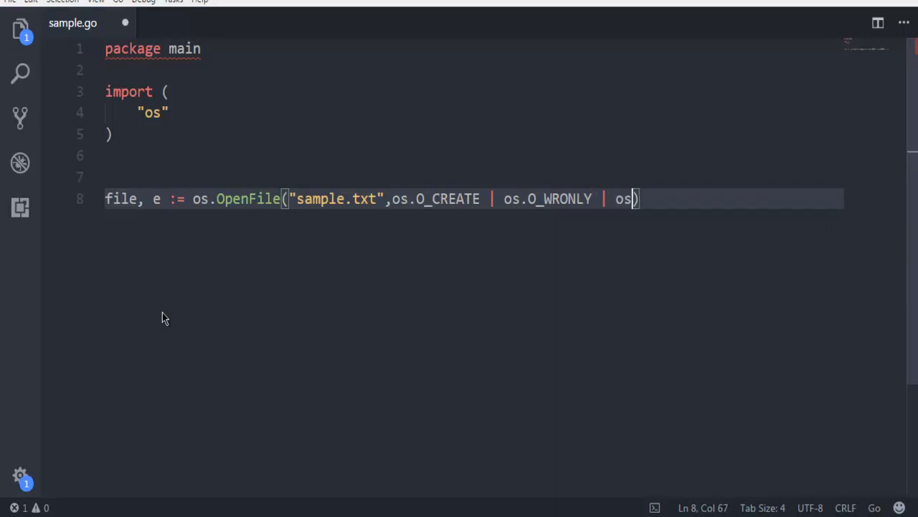
text(.O_)
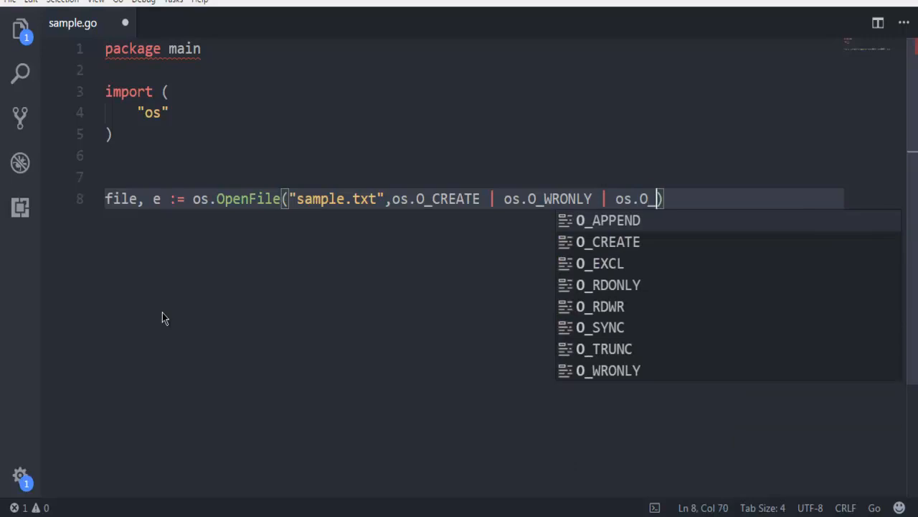
text(APPEND)
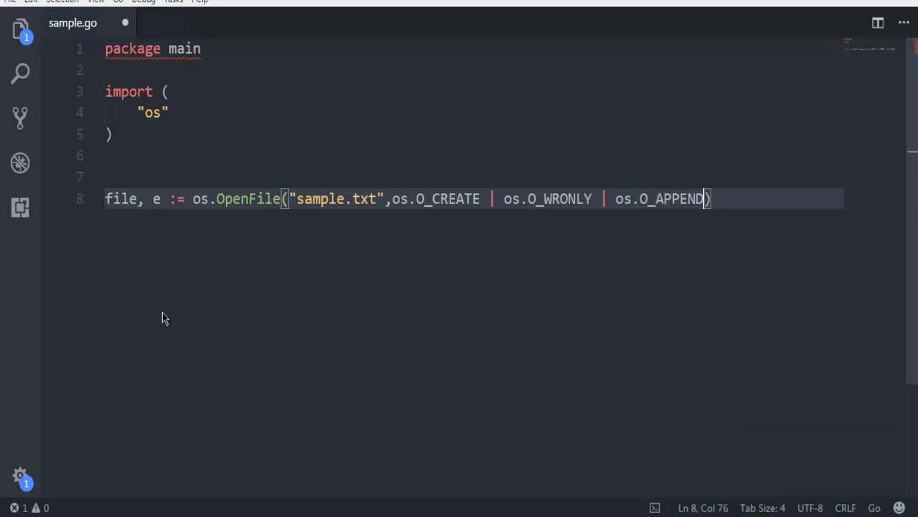
text(,0)
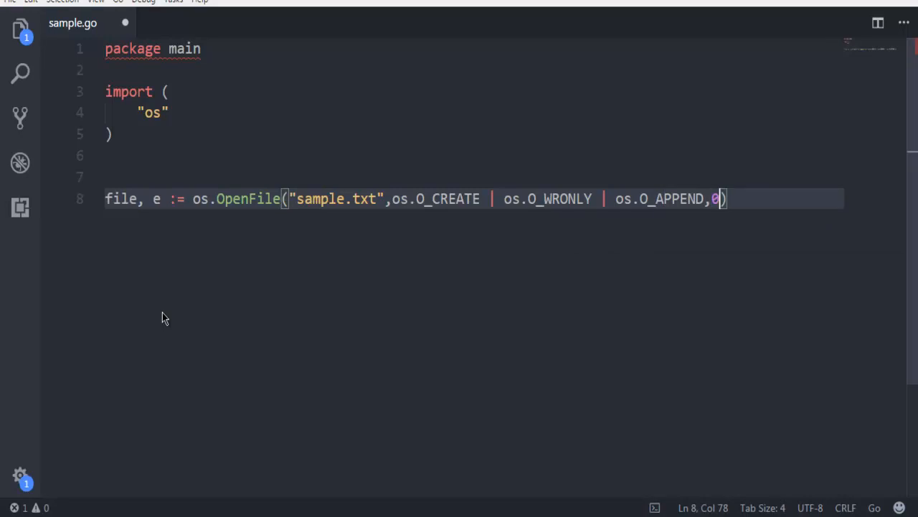
text(666)
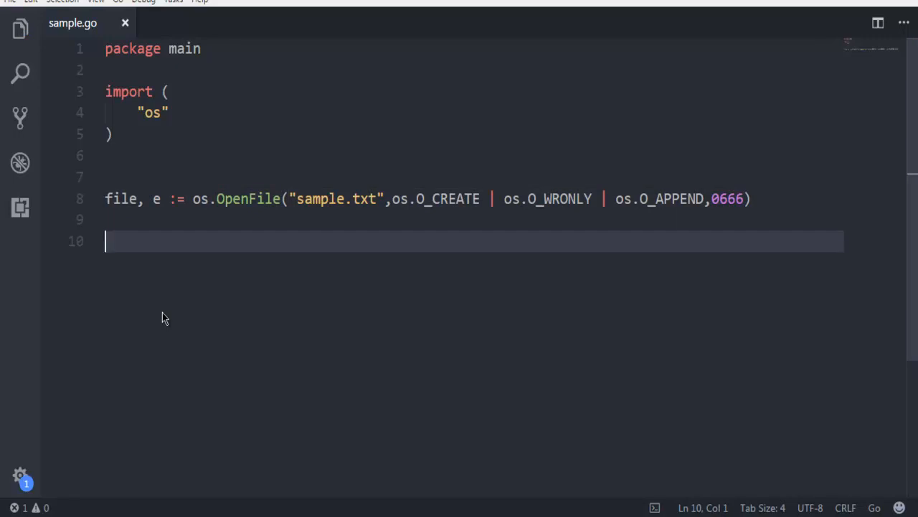
- Add if e != nil { log.Fatalln("failed") } after OpenFile, auto-importing log
text(if e)
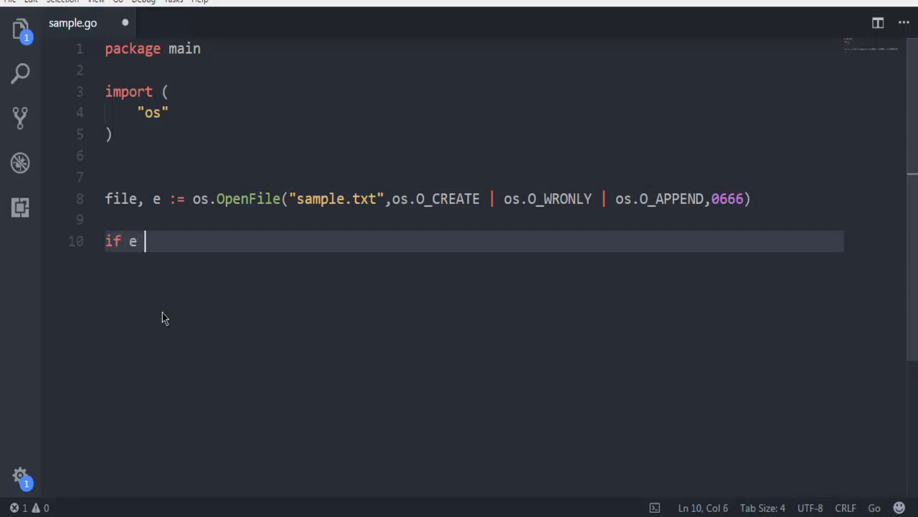
text(!)
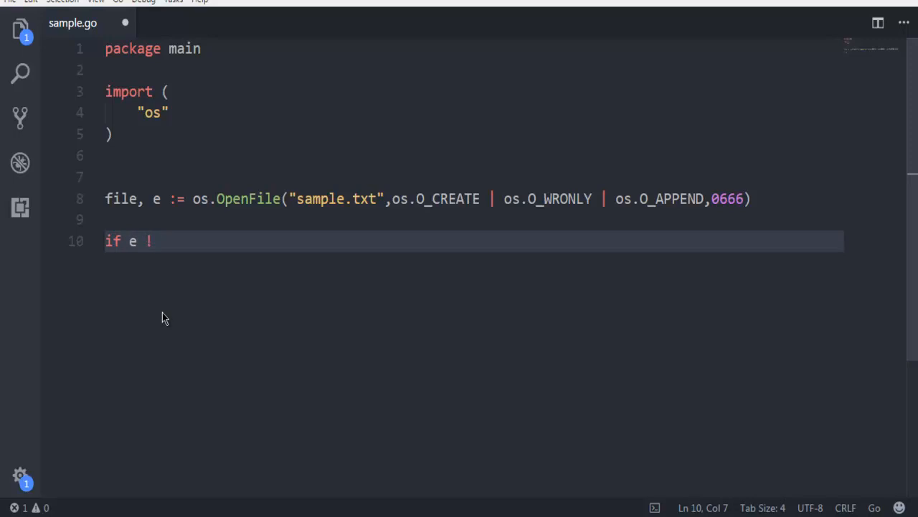
text(=nil{)
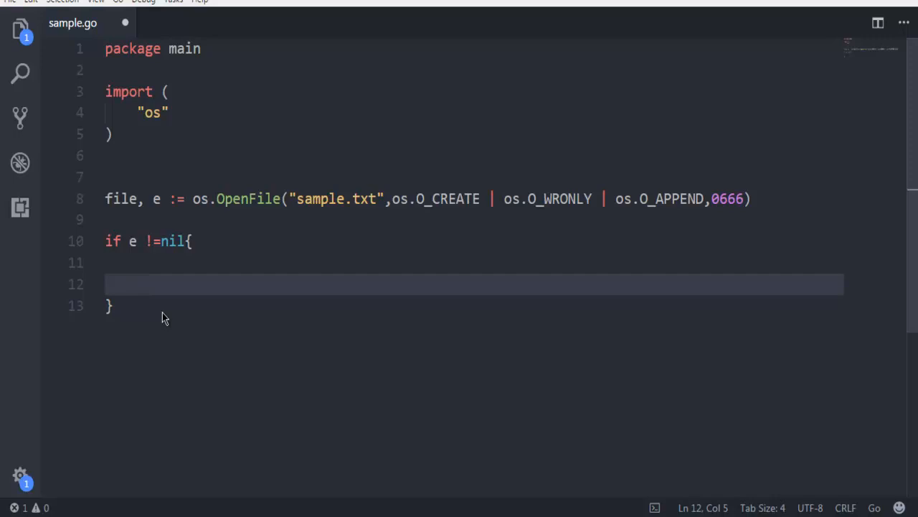
text(log.)
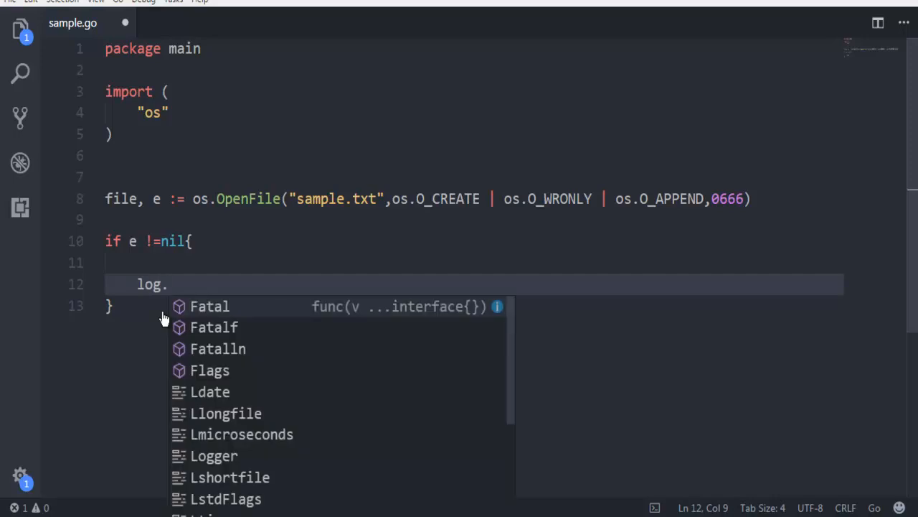
text(fal)
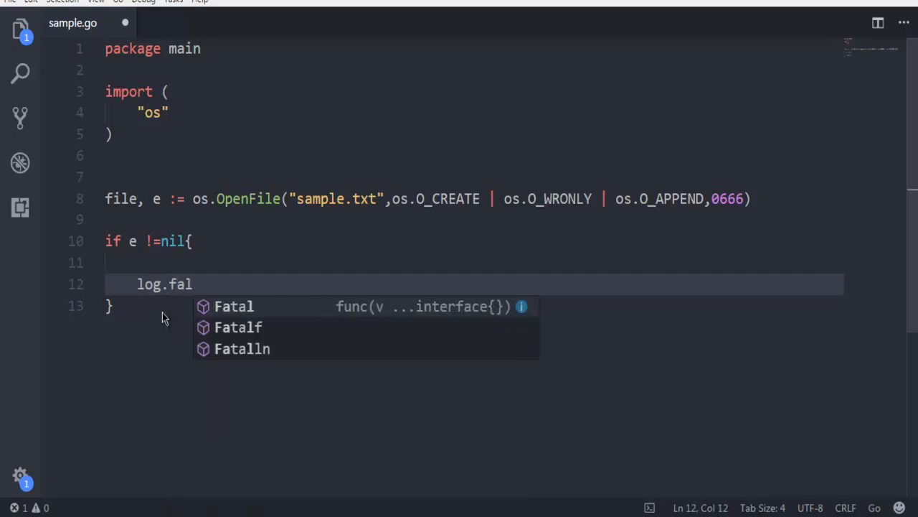
click(243, 349)
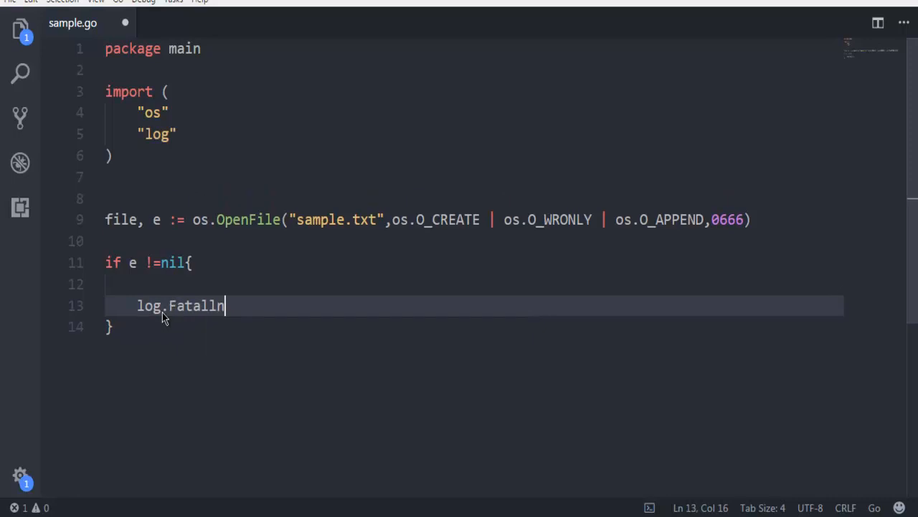
text(("fa")
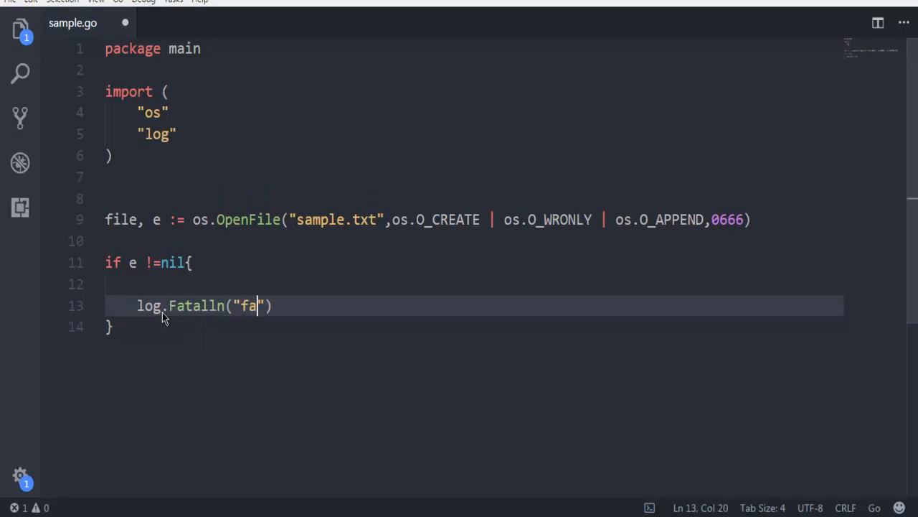
text(iled)
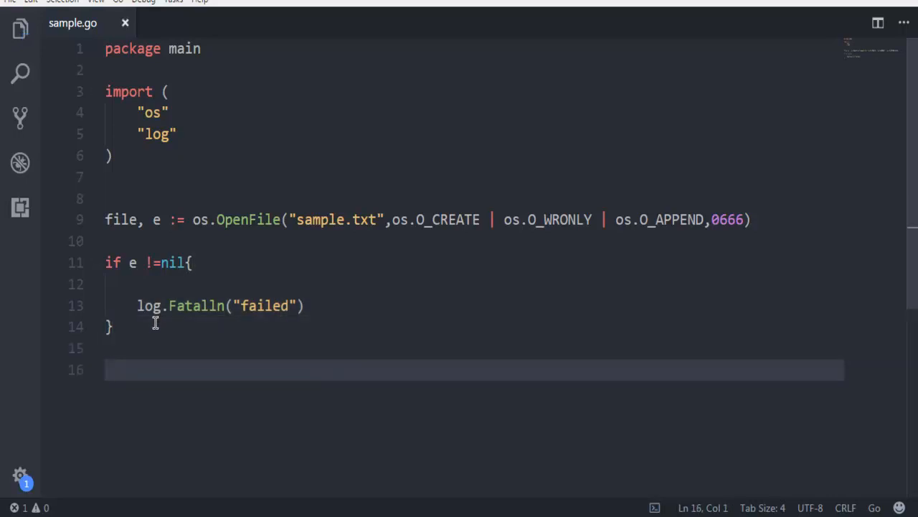
- Redirect logging to the file with log.SetOutput(file)
text(l)
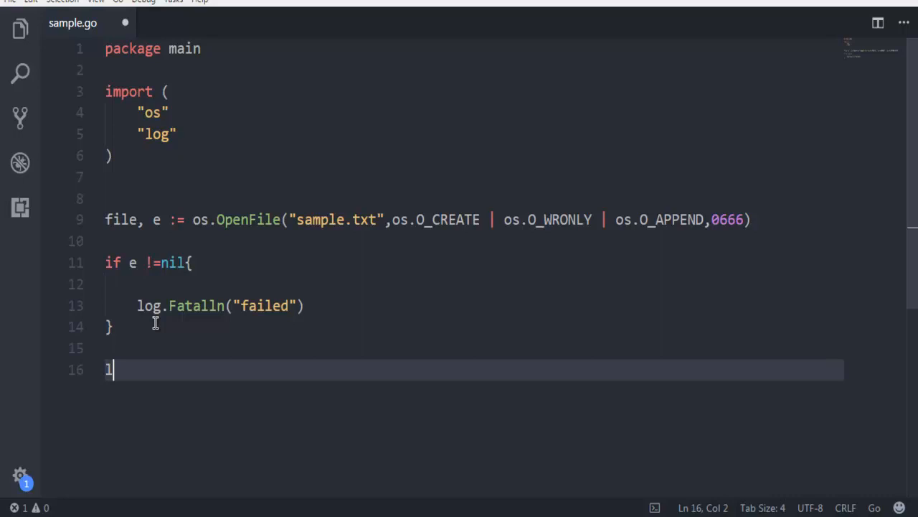
text(og.)
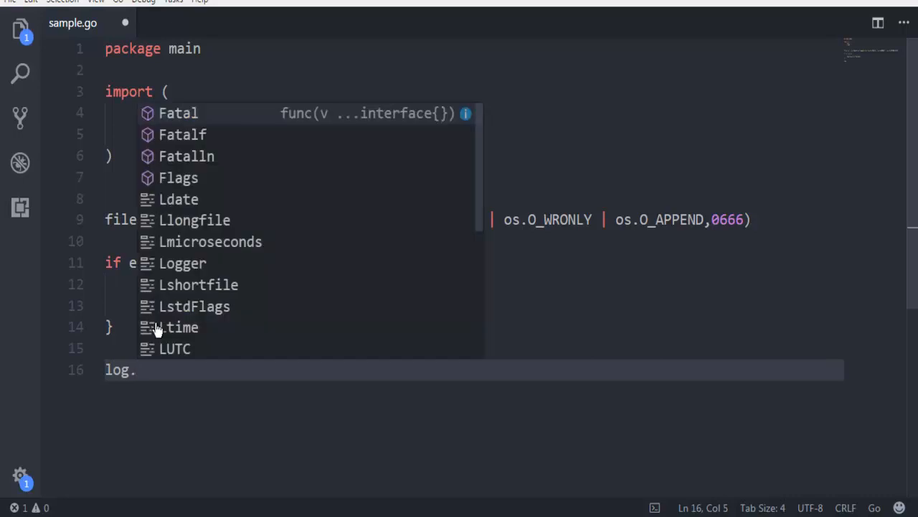
text(set)
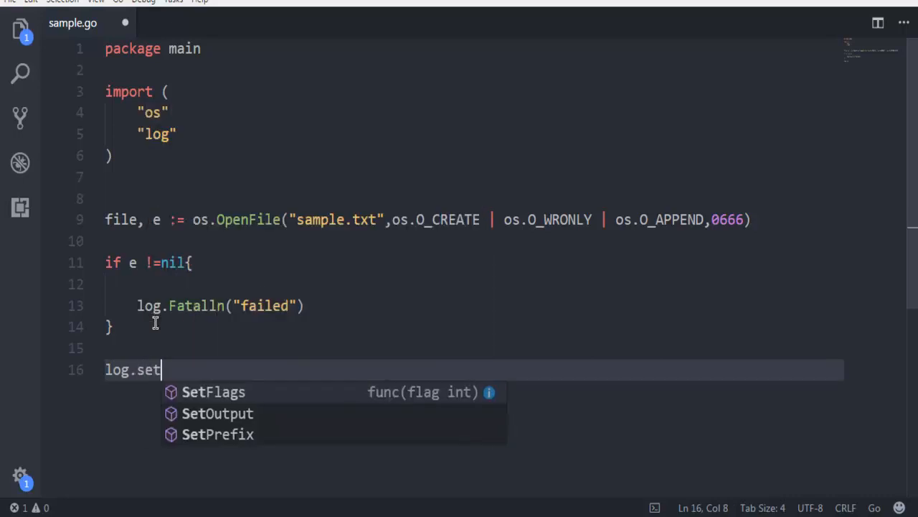
click(218, 412)
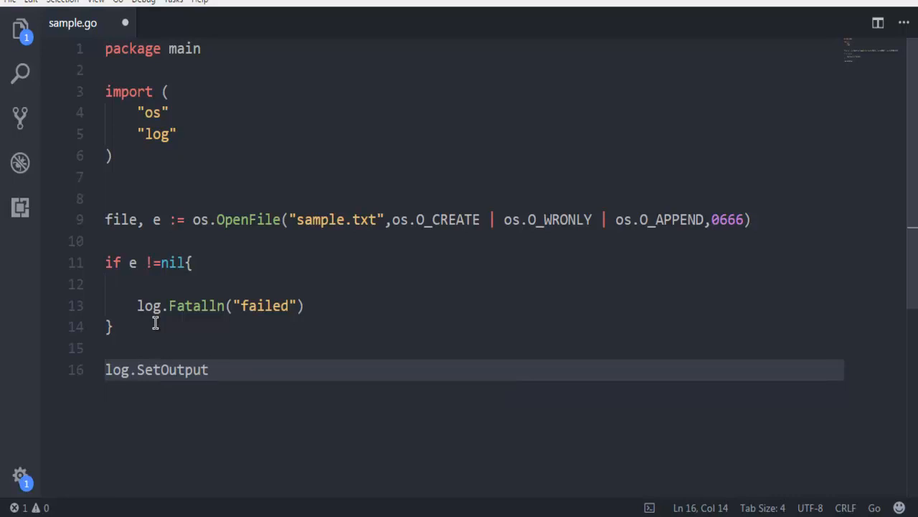
text((file))
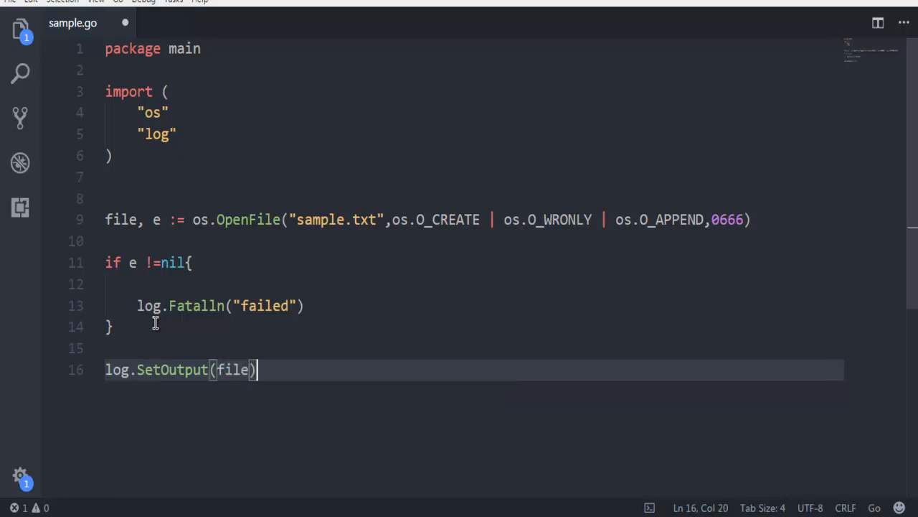
key(Return)
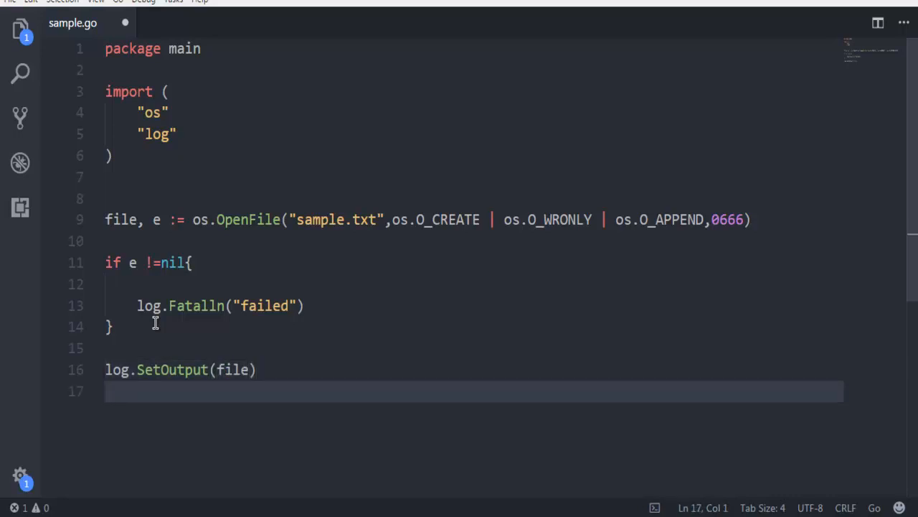
- Log the message "devnami tutorial flag" with log.Println
text(log)
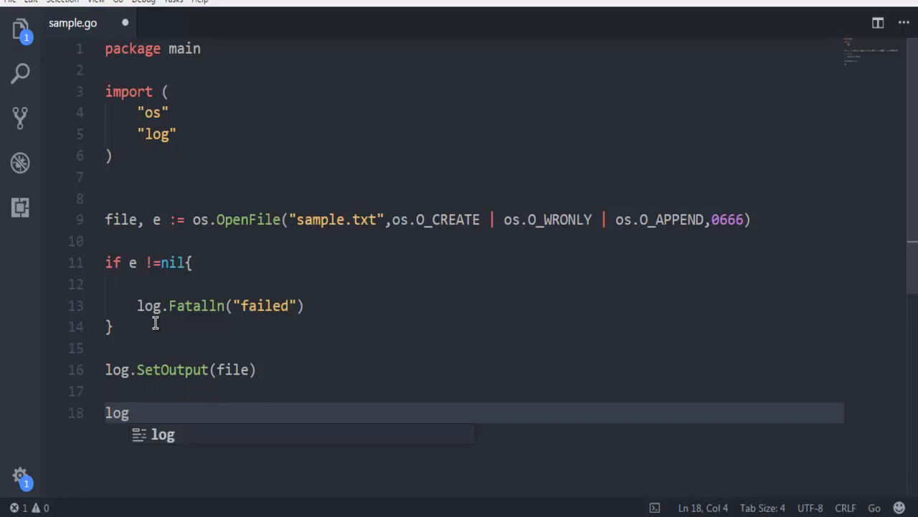
text(.Println)
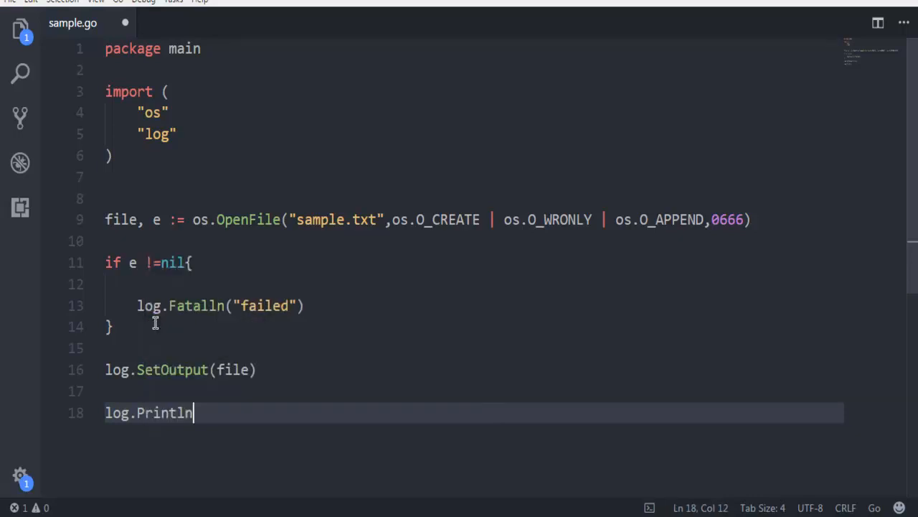
text(())
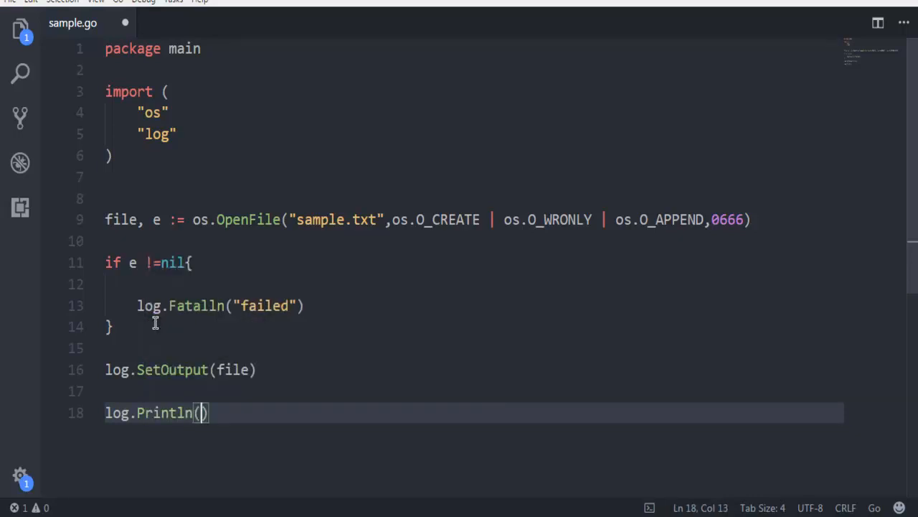
text("")
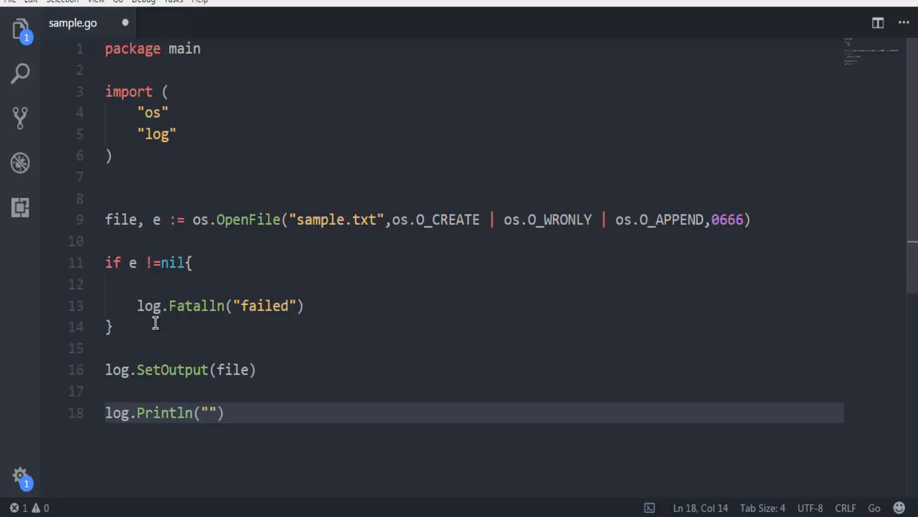
text(devnami)
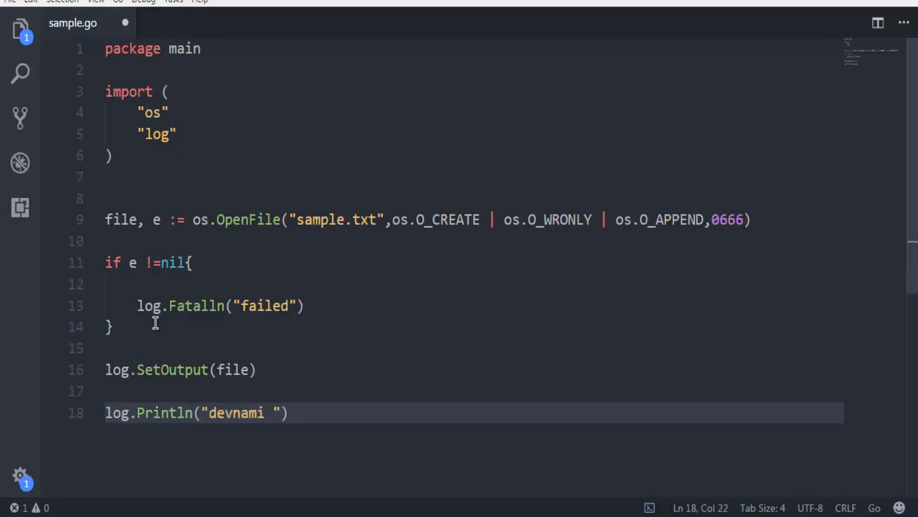
text(tutorial flag)
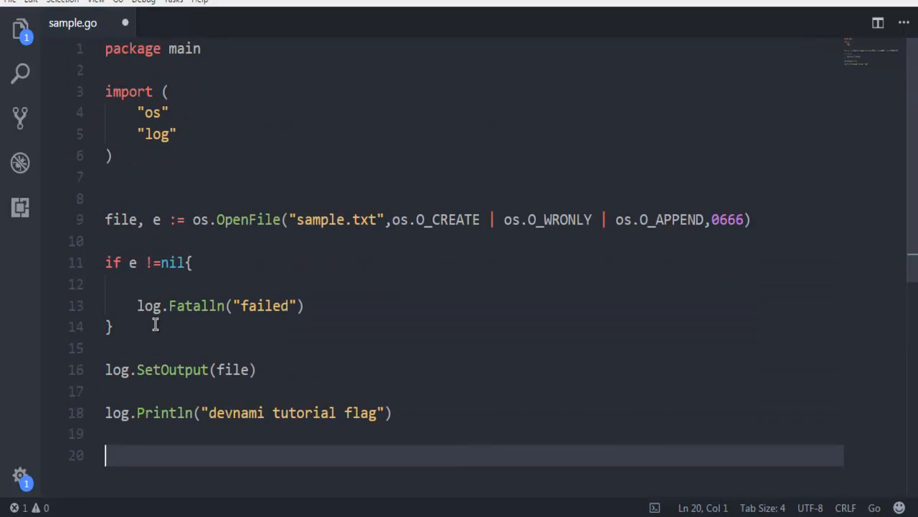
mouse_move(168, 198)
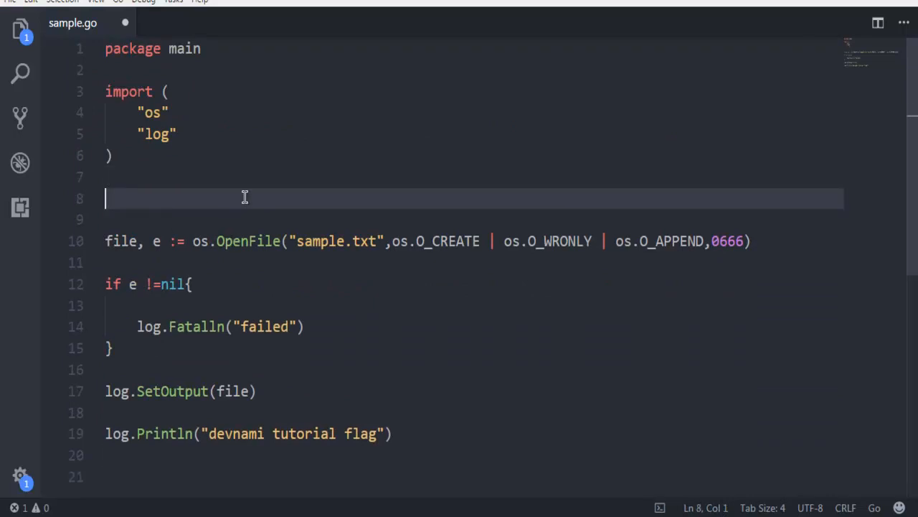
- Enclose the OpenFile, error check and logging code in func main() { } and auto-format
text(func mai)
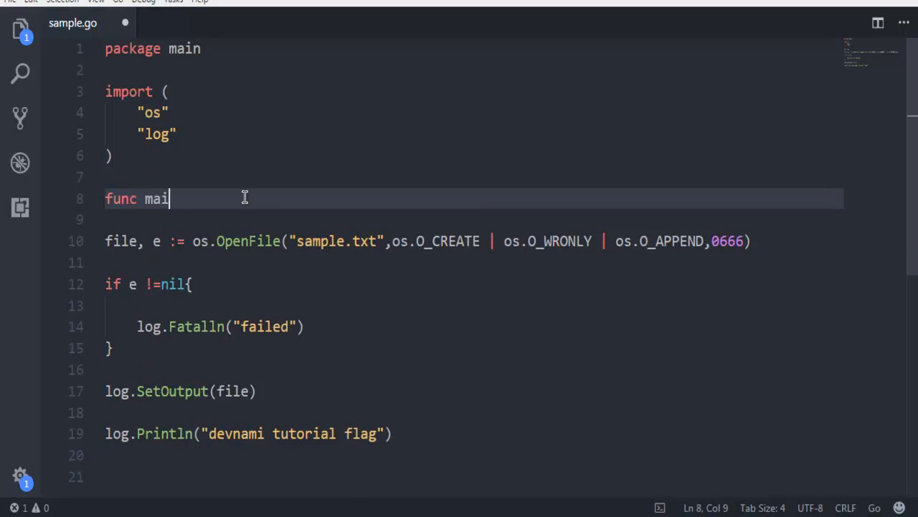
text(n())
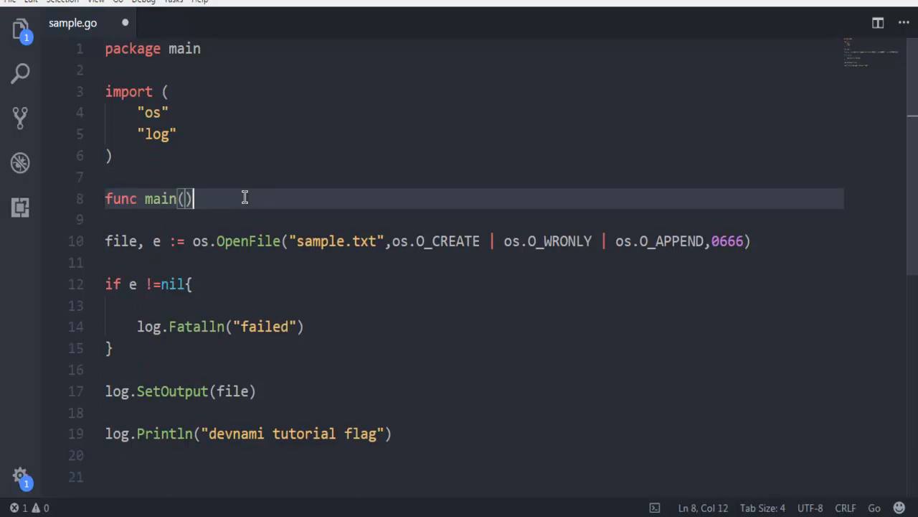
text({})
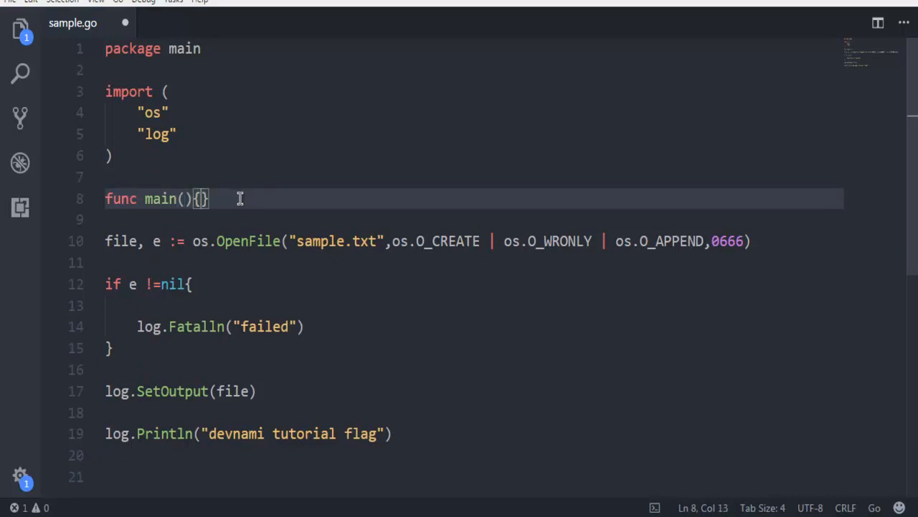
key(Enter)
text(})
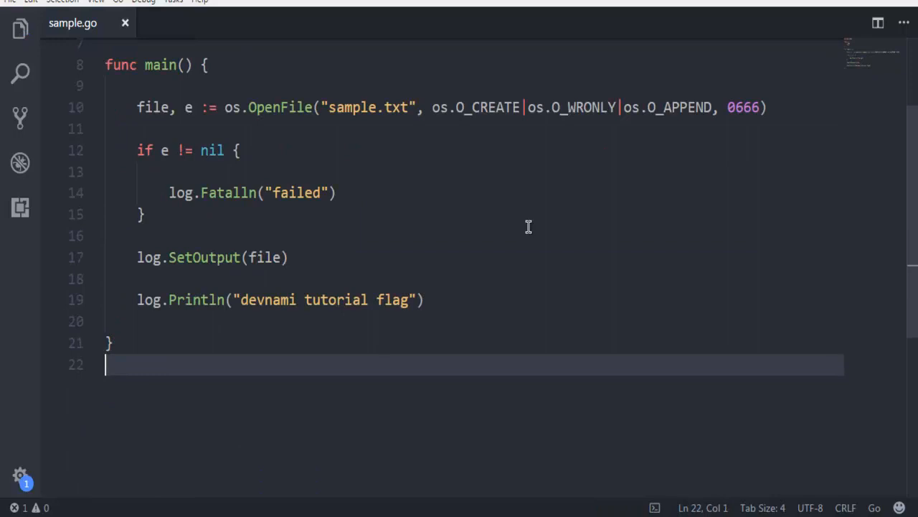
scroll(up, 3)
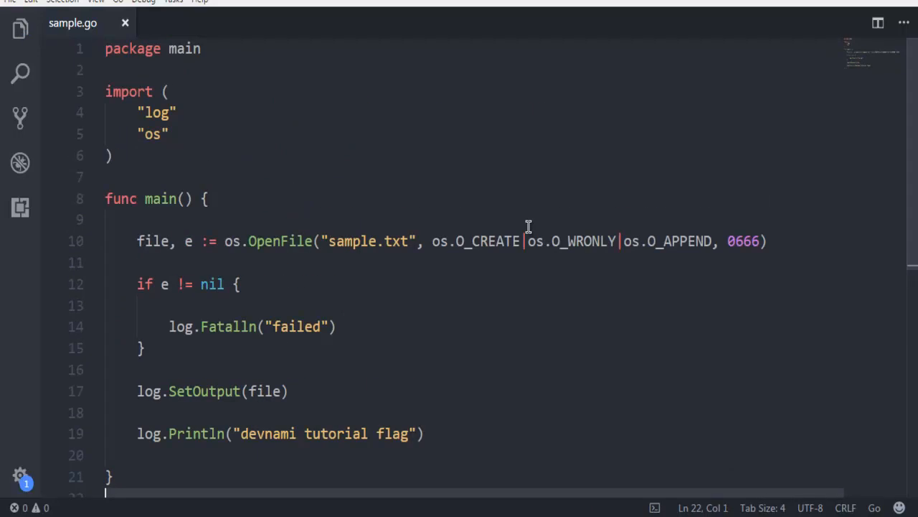
mouse_move(198, 74)
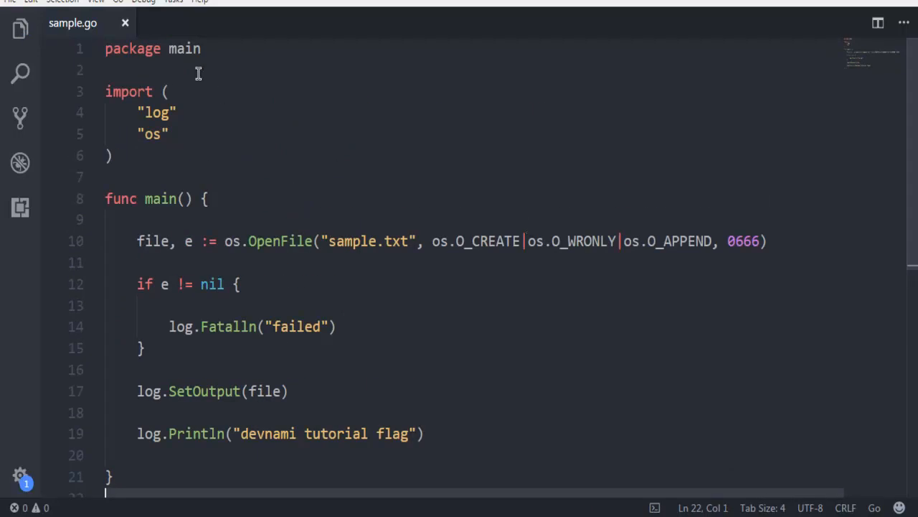
- Open the integrated terminal, clear it, and execute go run sample.go
click(96, 2)
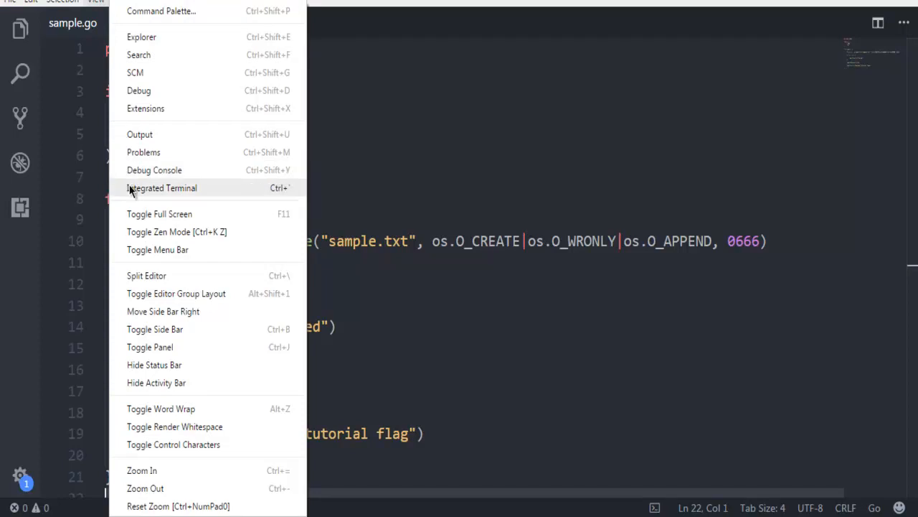
click(162, 188)
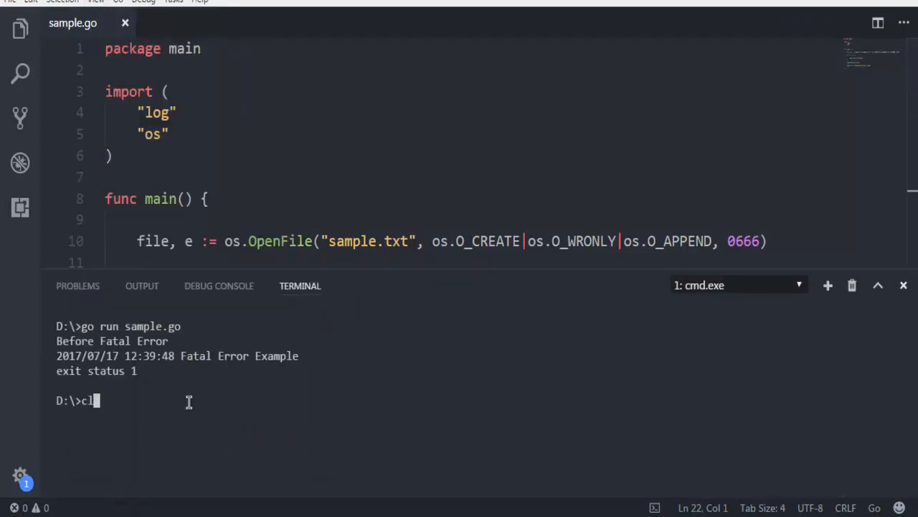
key(Return)
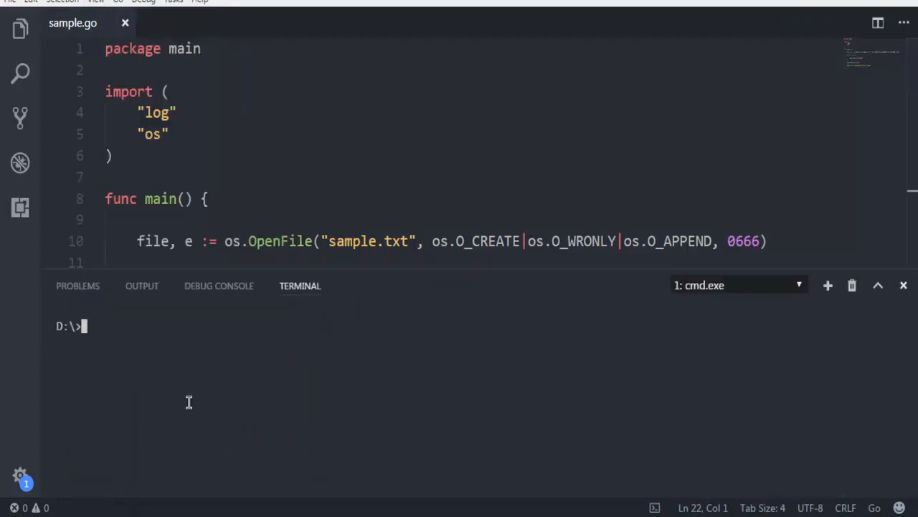
text(go run s)
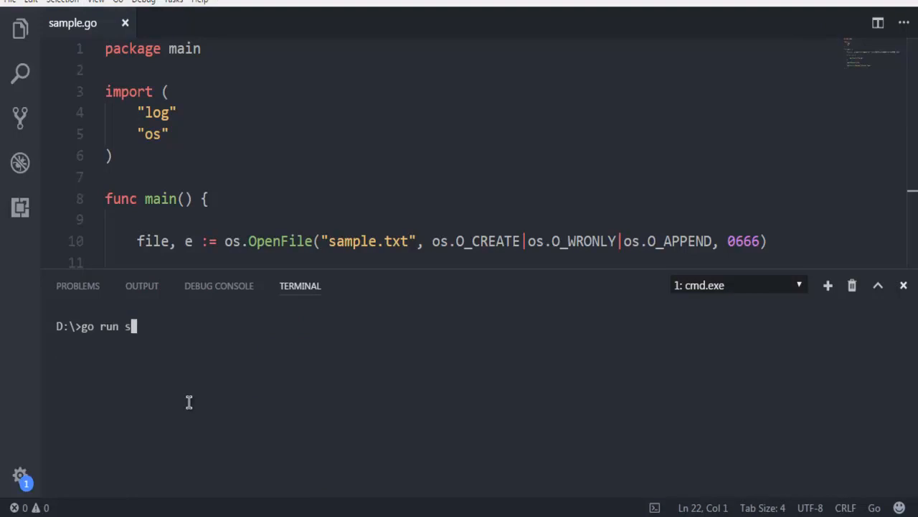
key(Return)
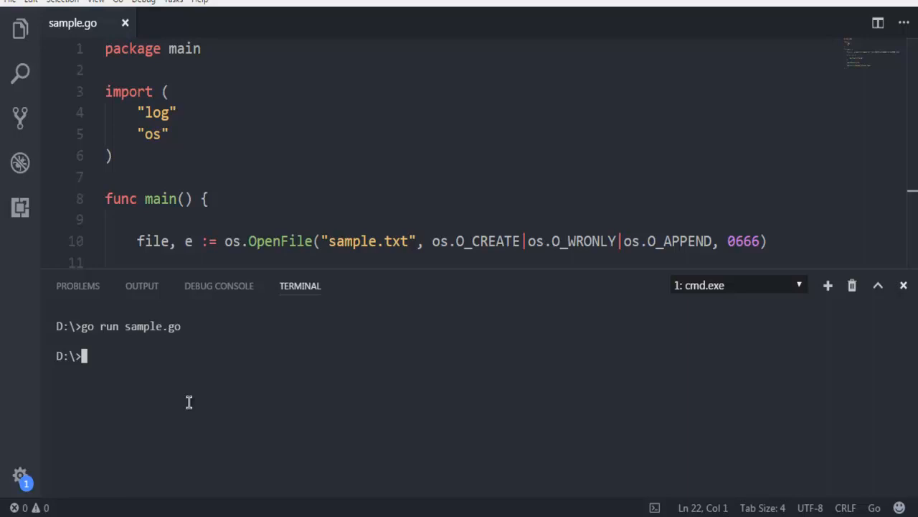
mouse_move(150, 418)
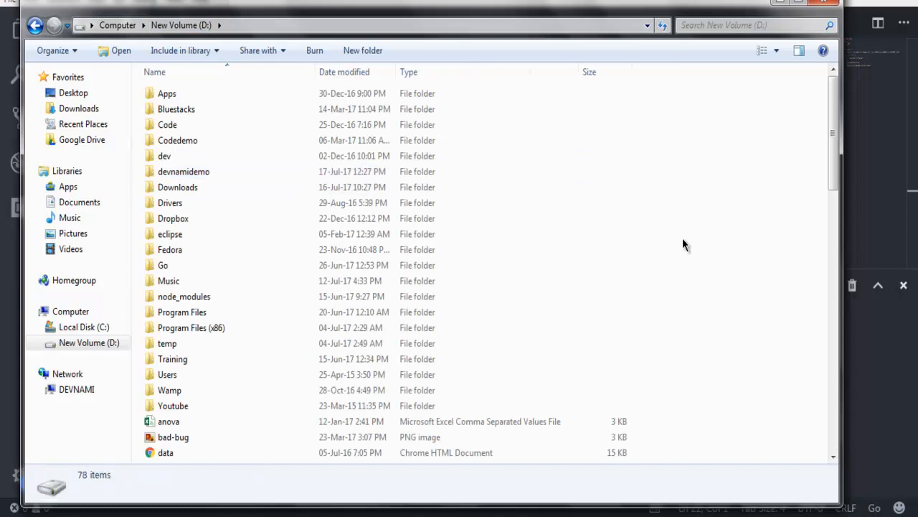
- Open sample.txt from the D: drive listing to see the logged line
scroll(down, 3)
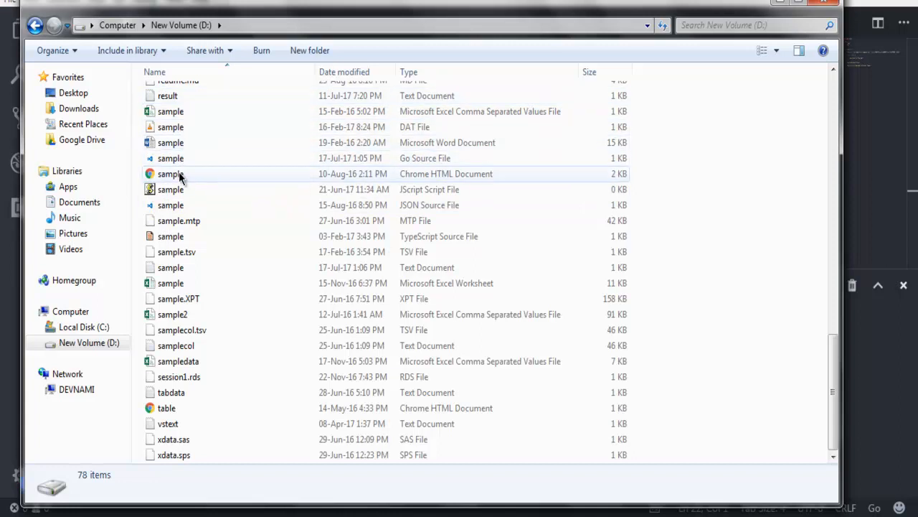
click(171, 267)
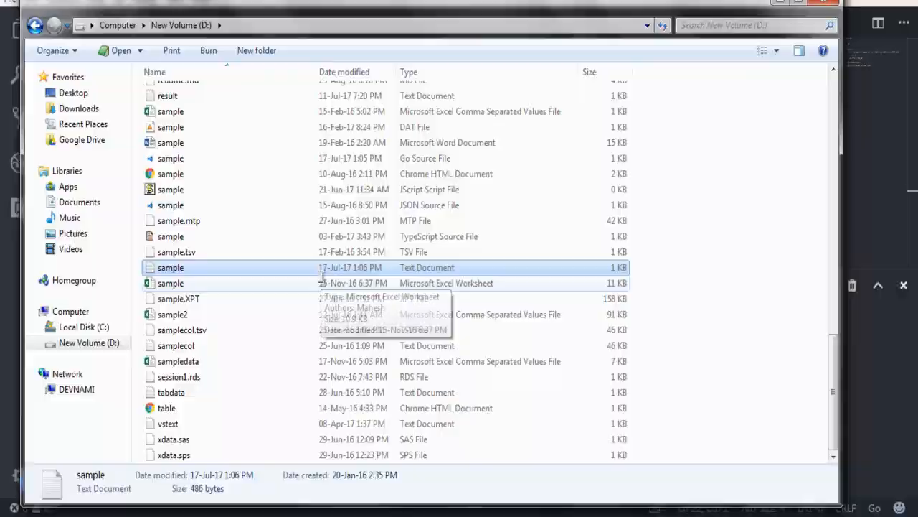
double_click(171, 267)
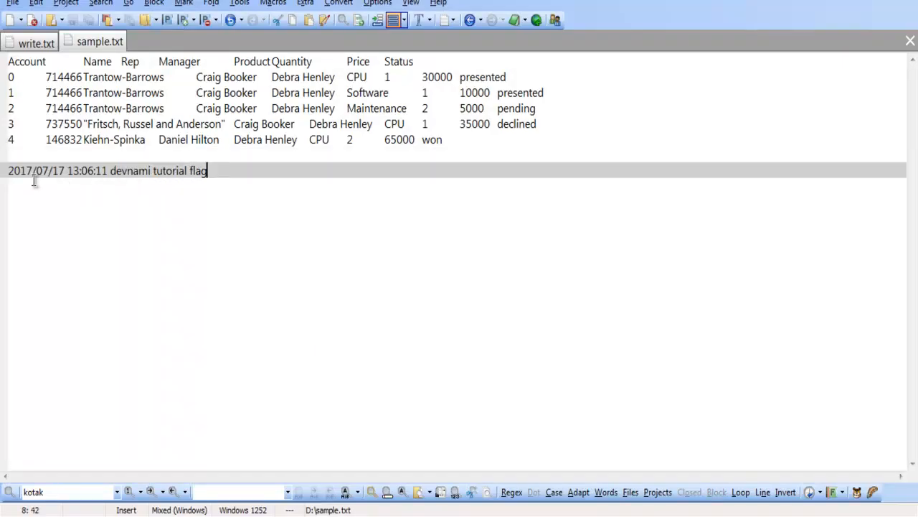
click(88, 170)
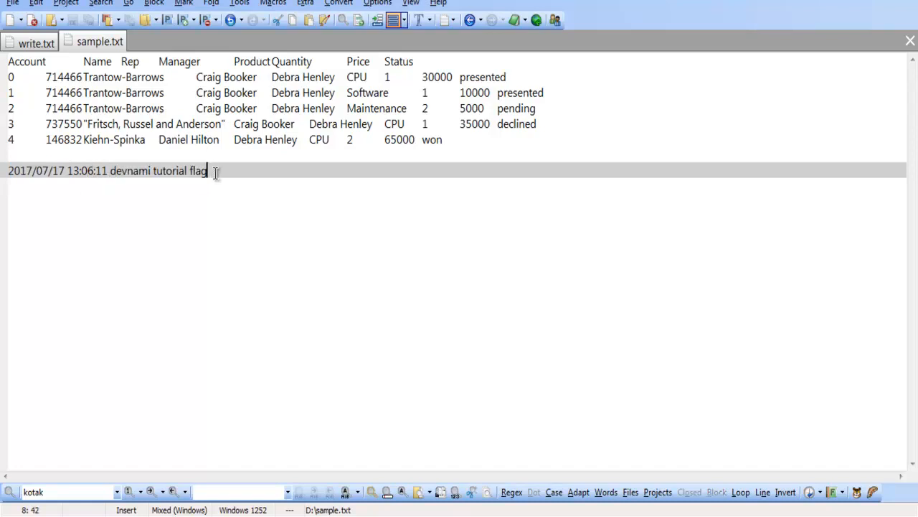
mouse_move(249, 171)
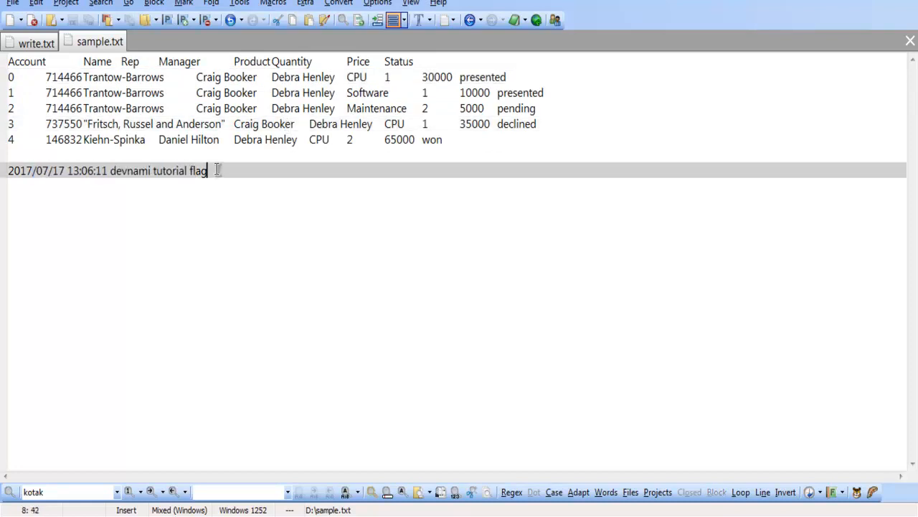
click(145, 170)
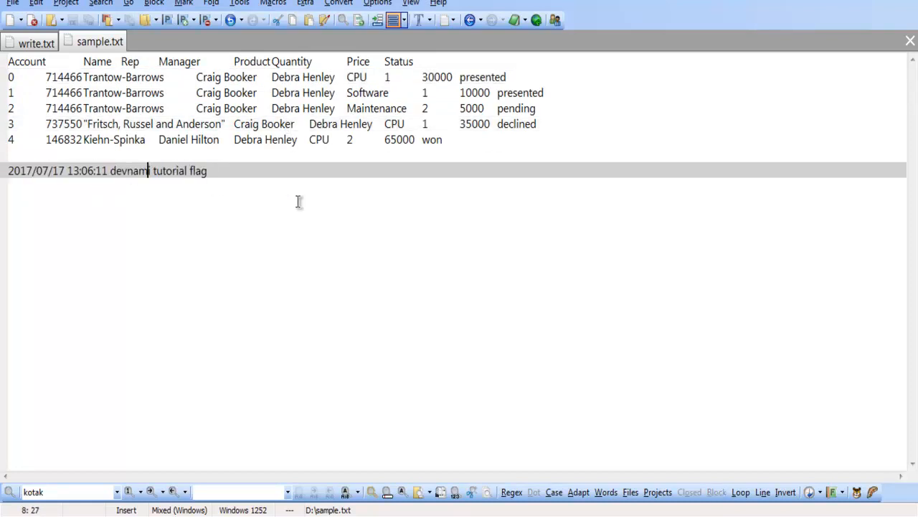
mouse_move(127, 164)
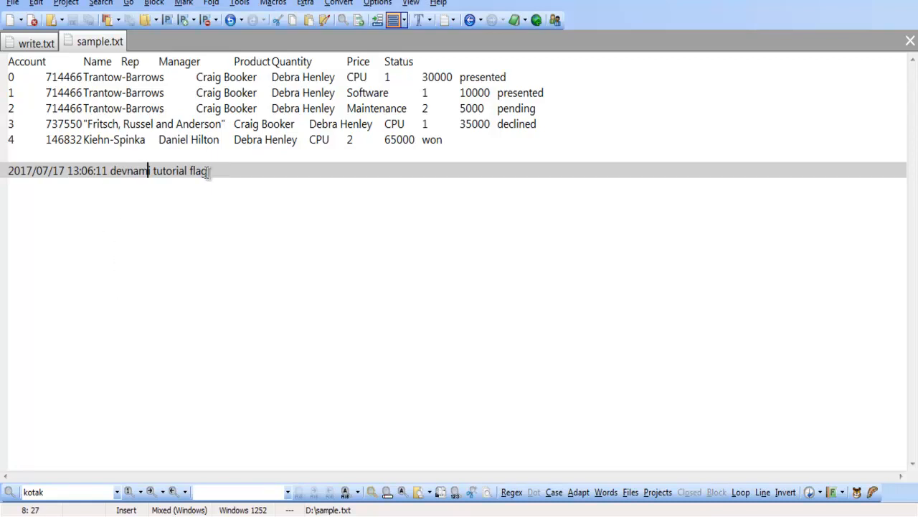
key(Return)
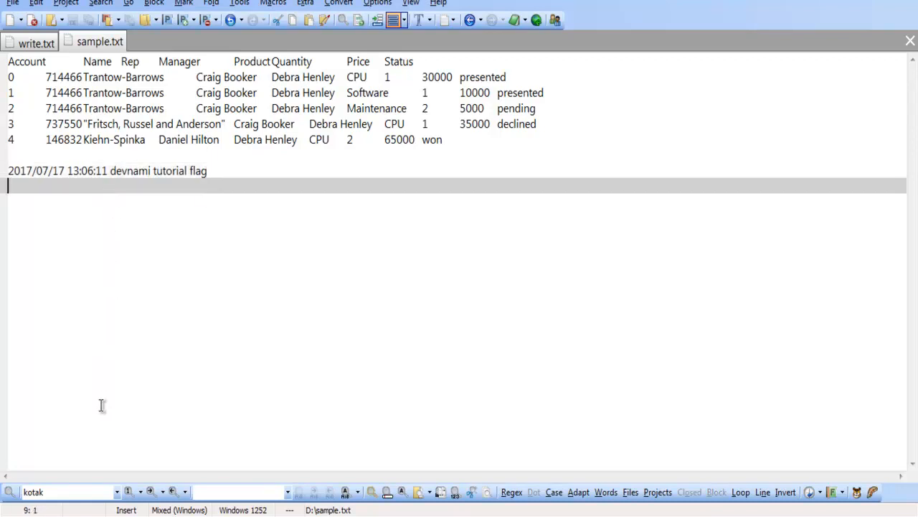